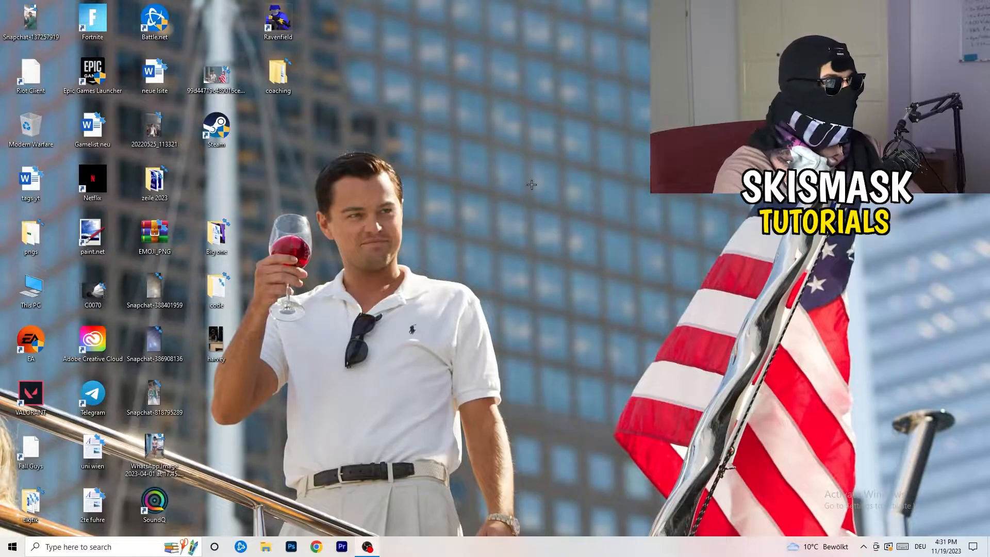
# - Bring up the desktop context menu listing display, graphics and personalization options
pyautogui.rightClick(531, 184)
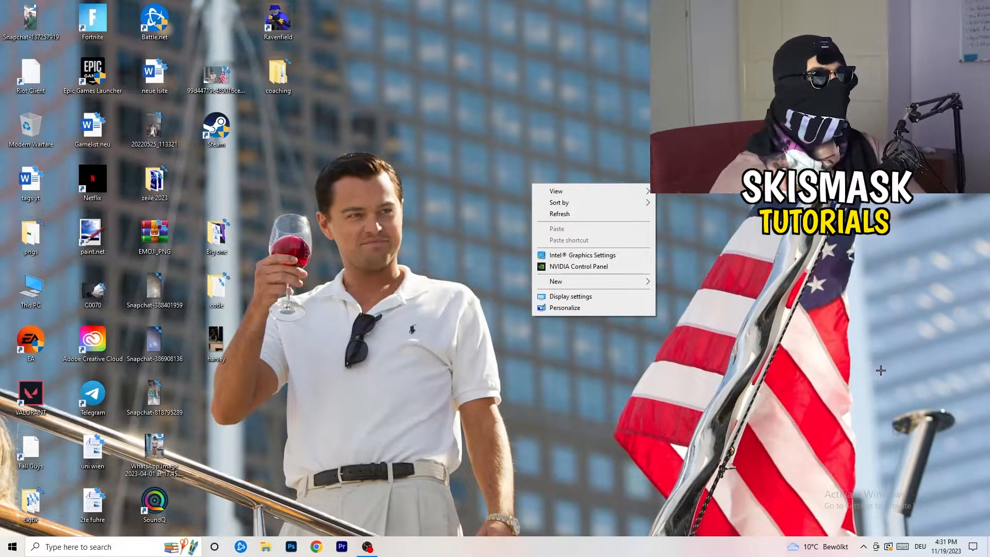
pyautogui.moveTo(916, 383)
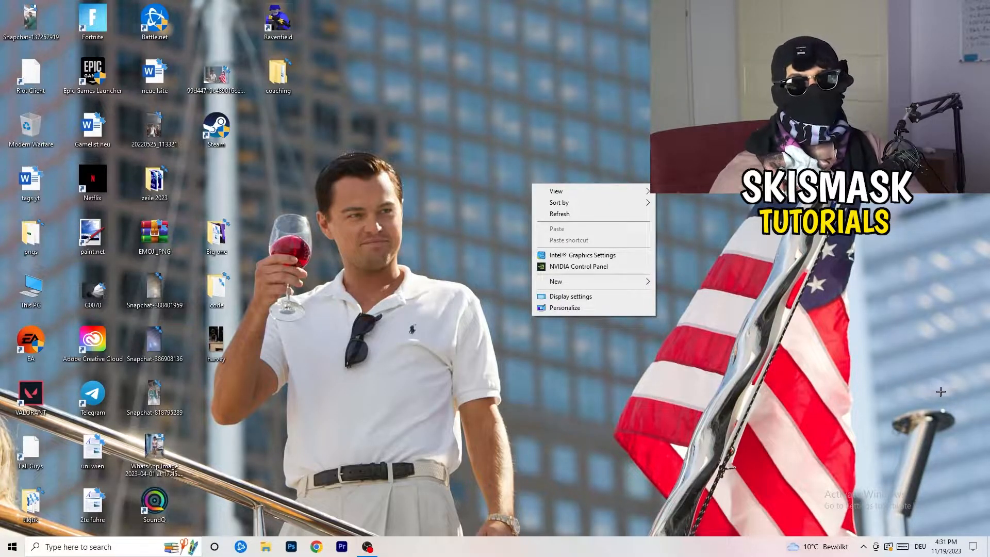
pyautogui.moveTo(956, 396)
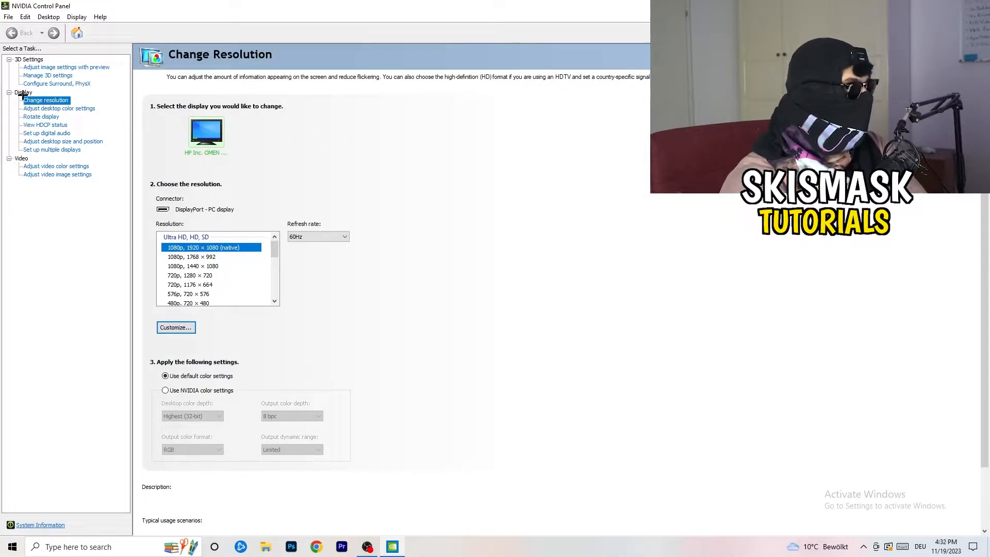
pyautogui.moveTo(40, 112)
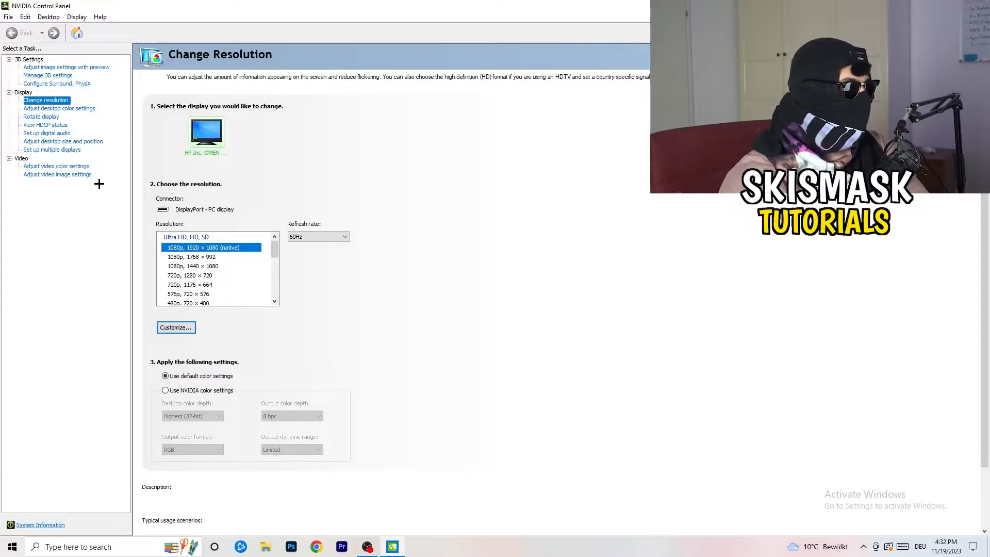
pyautogui.moveTo(137, 180)
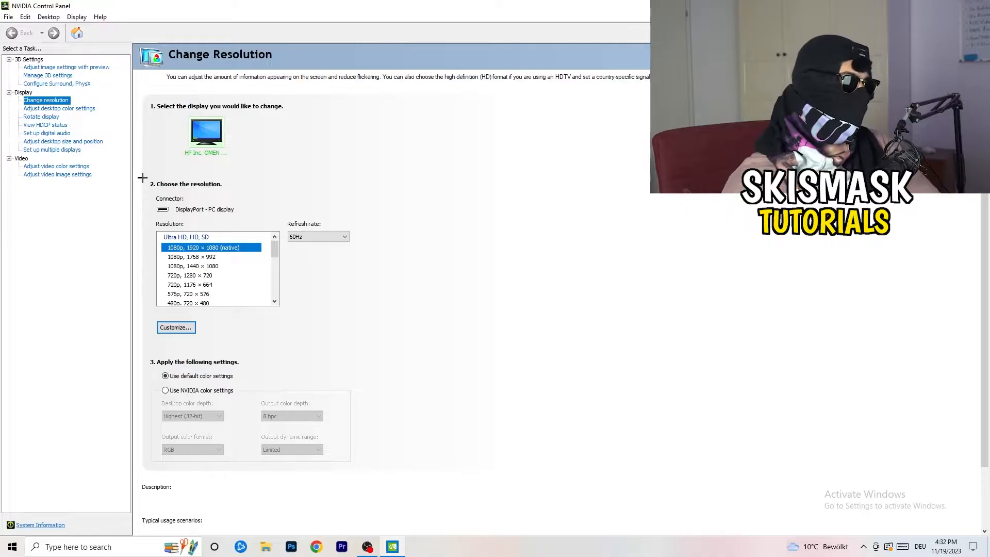
# - Create a new custom resolution with 1440 horizontal pixels and 1040 vertical lines
pyautogui.click(176, 328)
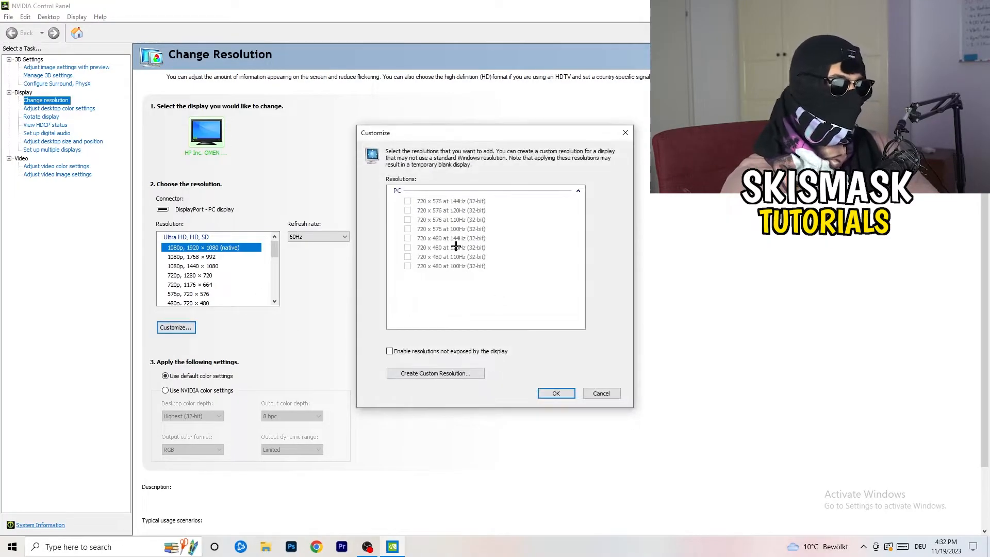
pyautogui.moveTo(448, 373)
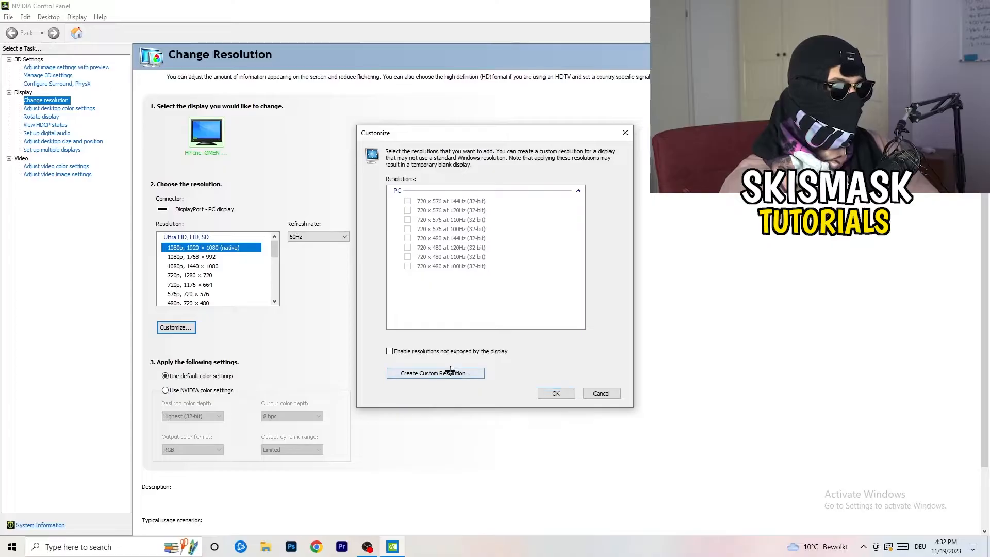
pyautogui.click(435, 373)
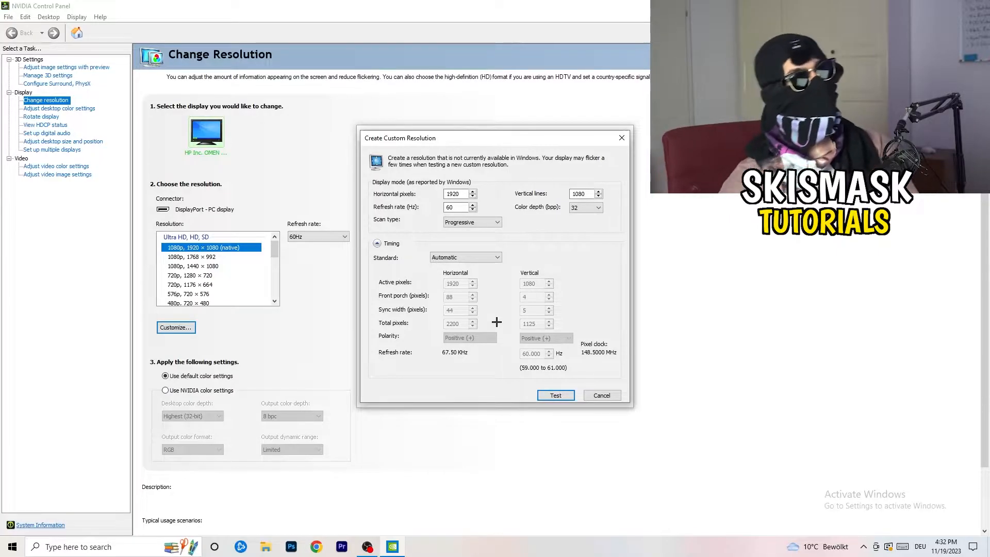
pyautogui.click(456, 194)
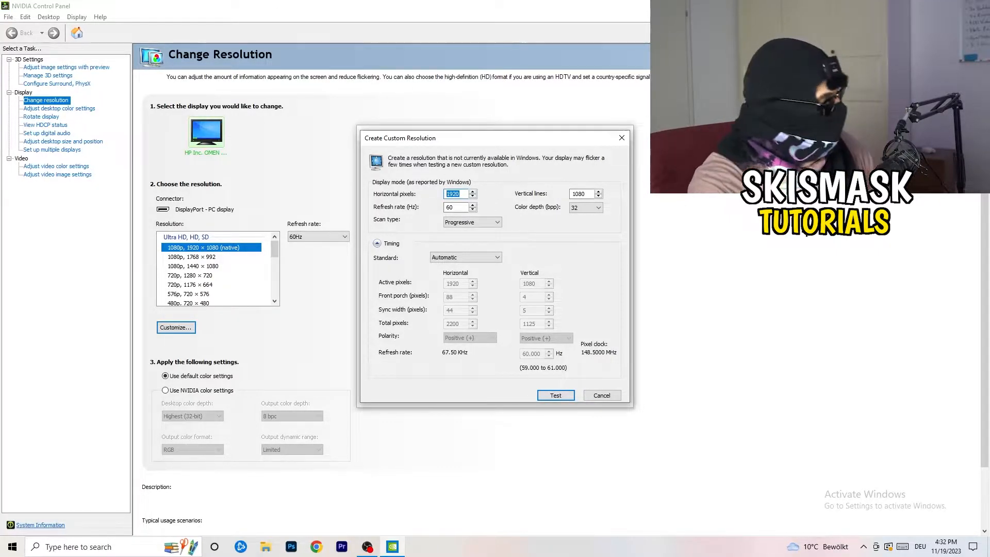
pyautogui.write('1140')
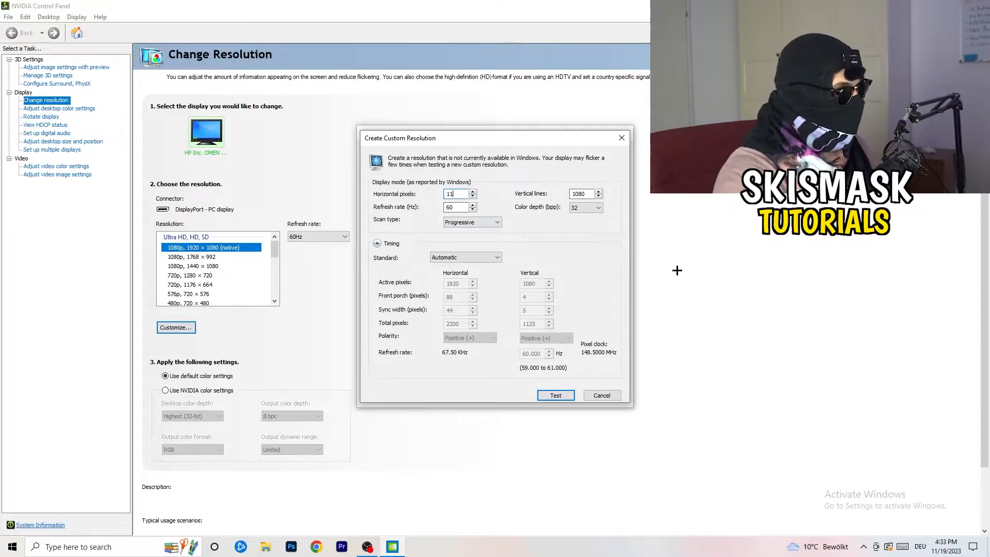
pyautogui.write('440')
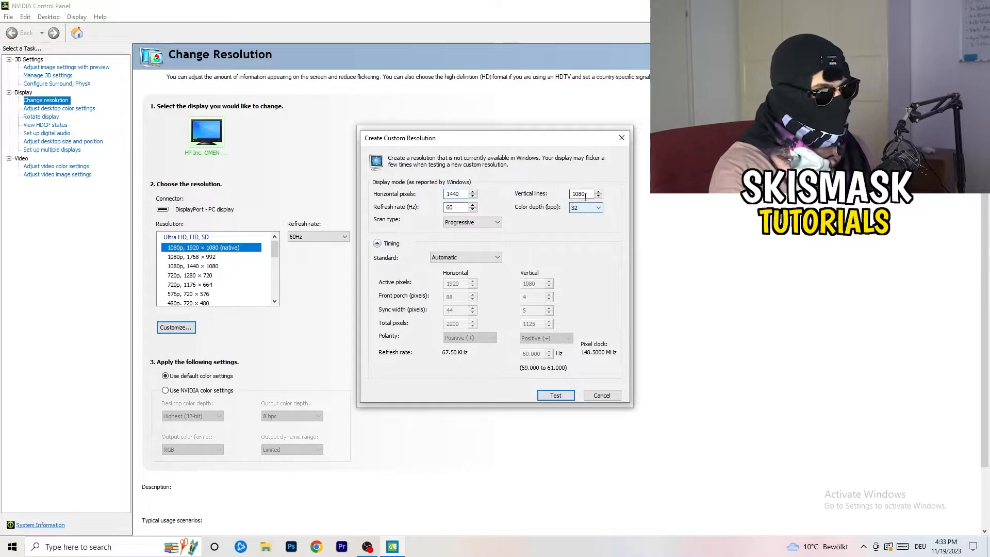
pyautogui.write('10')
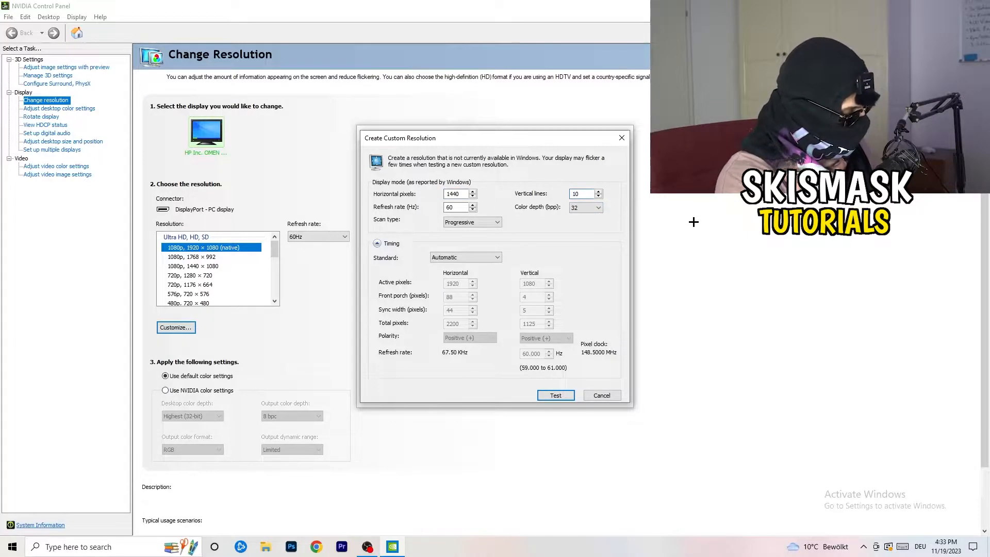
pyautogui.write('1040')
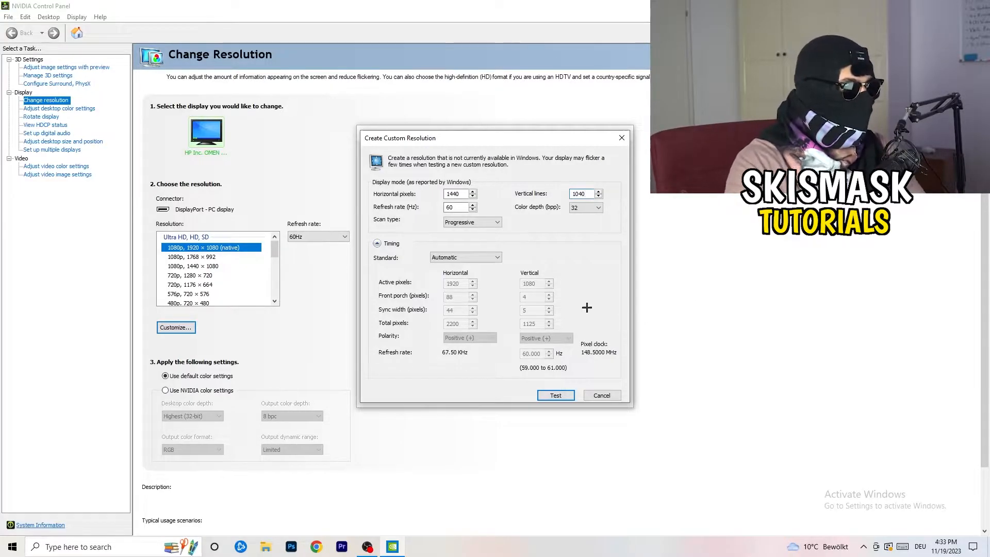
# - Set the custom resolution's timing standard to CVT reduced blank
pyautogui.click(500, 222)
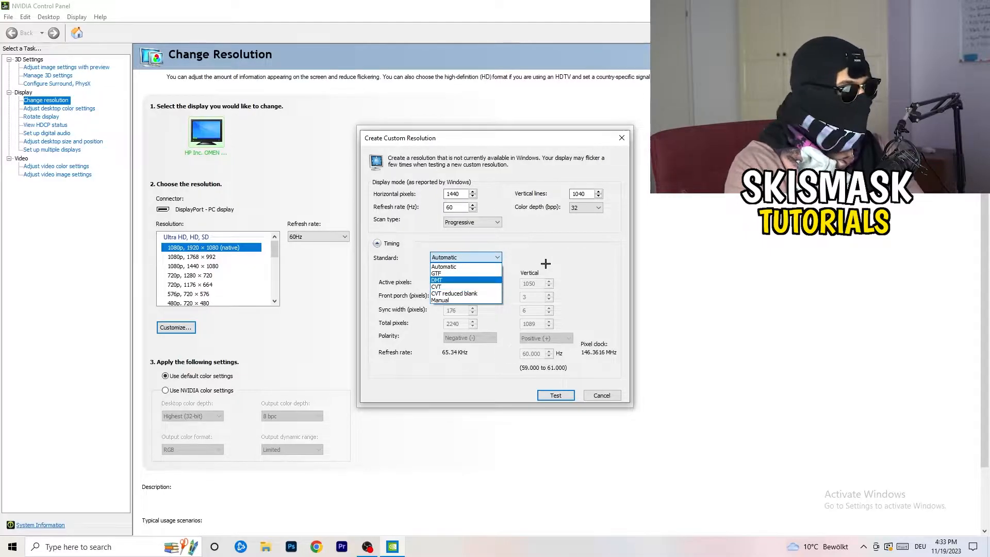
pyautogui.click(443, 266)
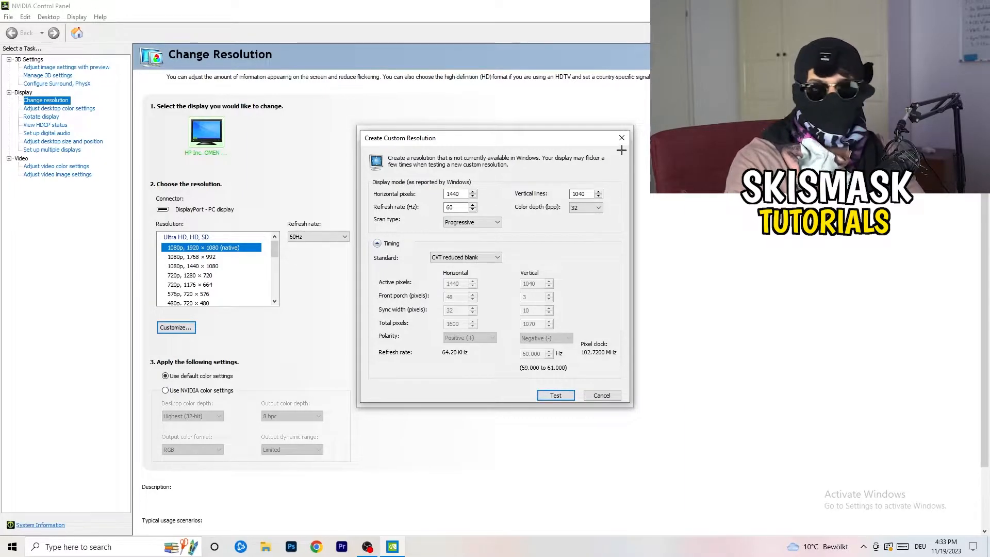
pyautogui.moveTo(620, 138)
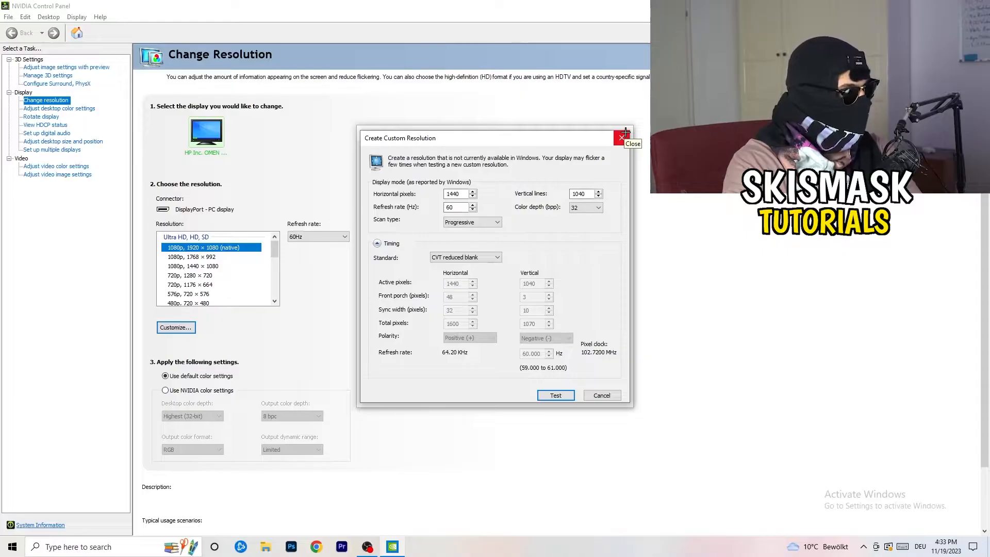
# - Close the Create Custom Resolution dialog and bring up Windows Settings
pyautogui.click(620, 138)
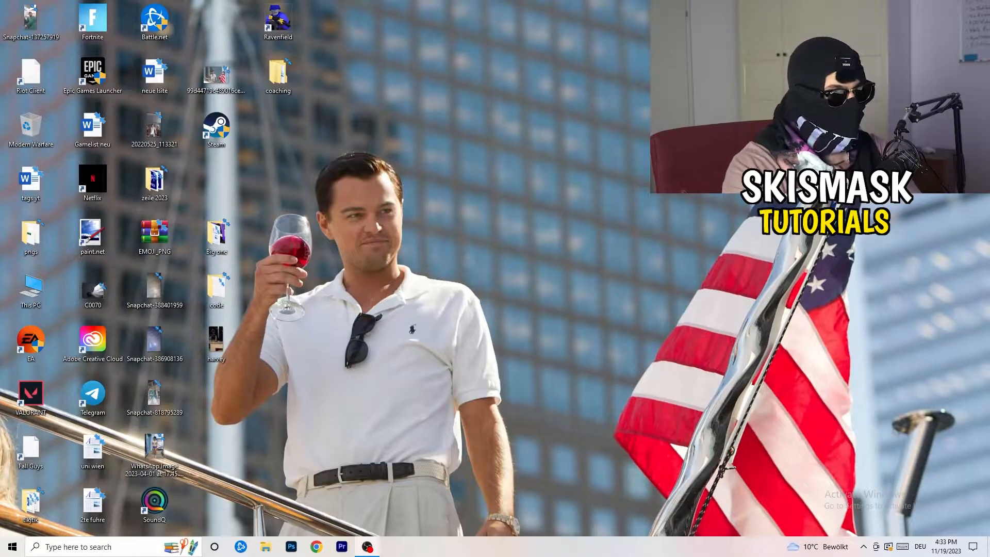
pyautogui.click(11, 547)
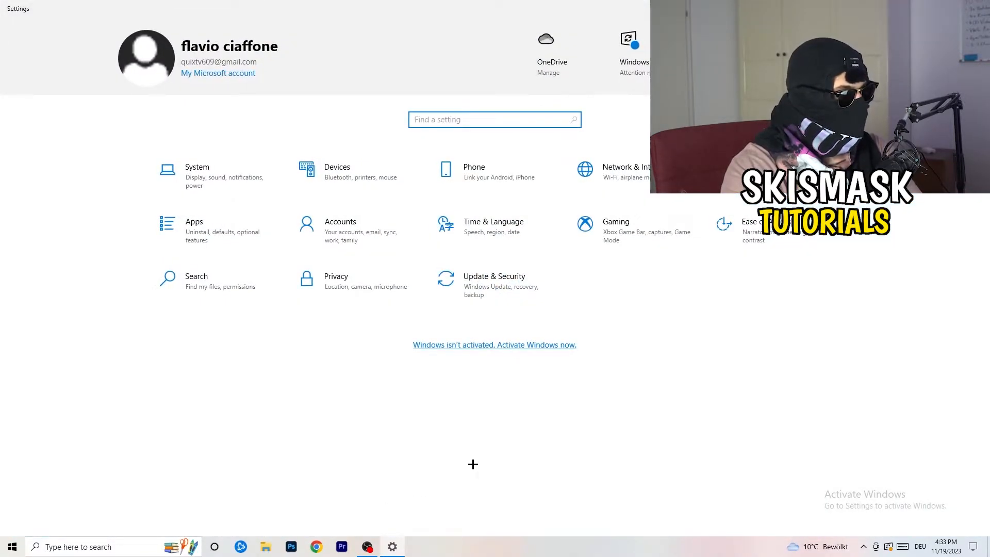
pyautogui.moveTo(415, 378)
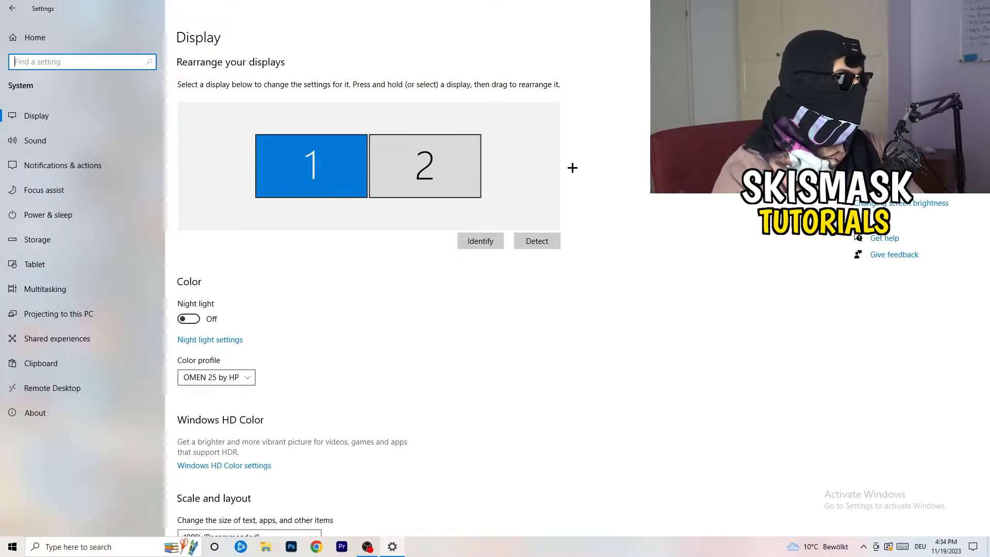
# - Keep text and app scaling at 100% (Recommended) and return to the Settings home
pyautogui.scroll(-3)
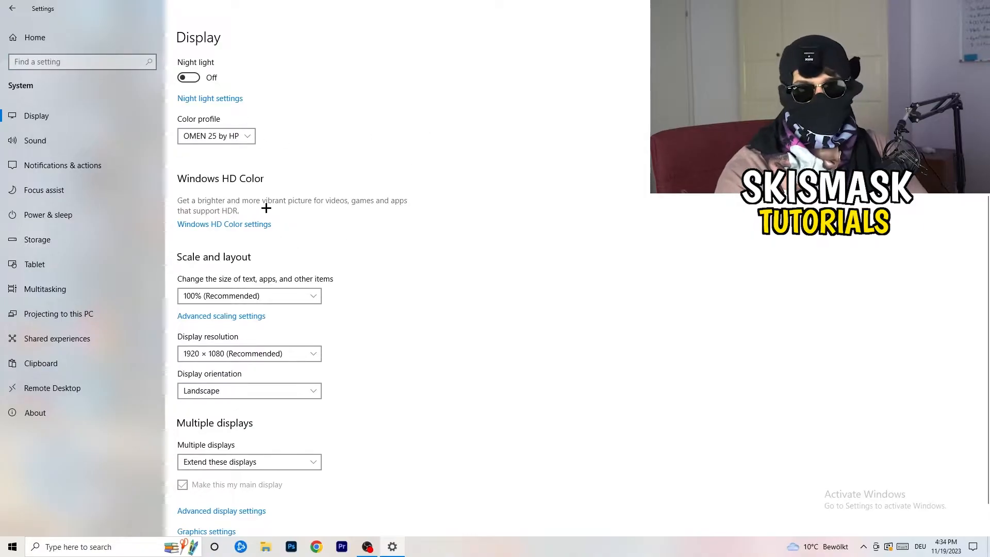
pyautogui.scroll(-3)
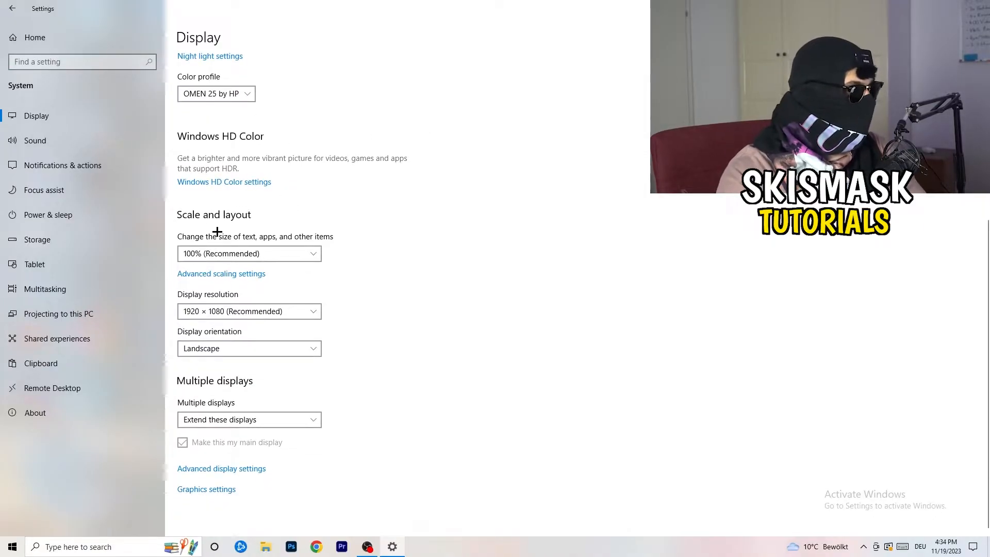
pyautogui.moveTo(301, 243)
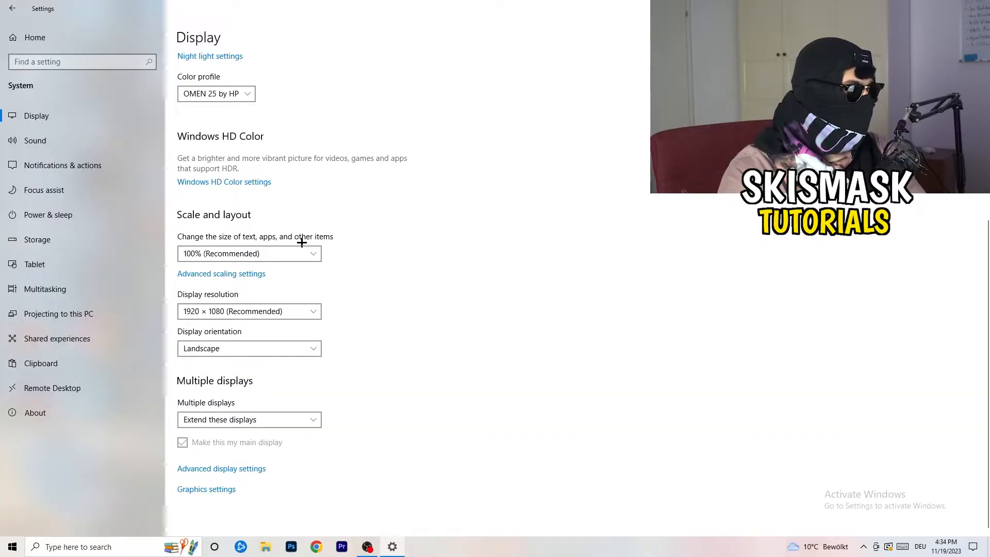
pyautogui.click(248, 254)
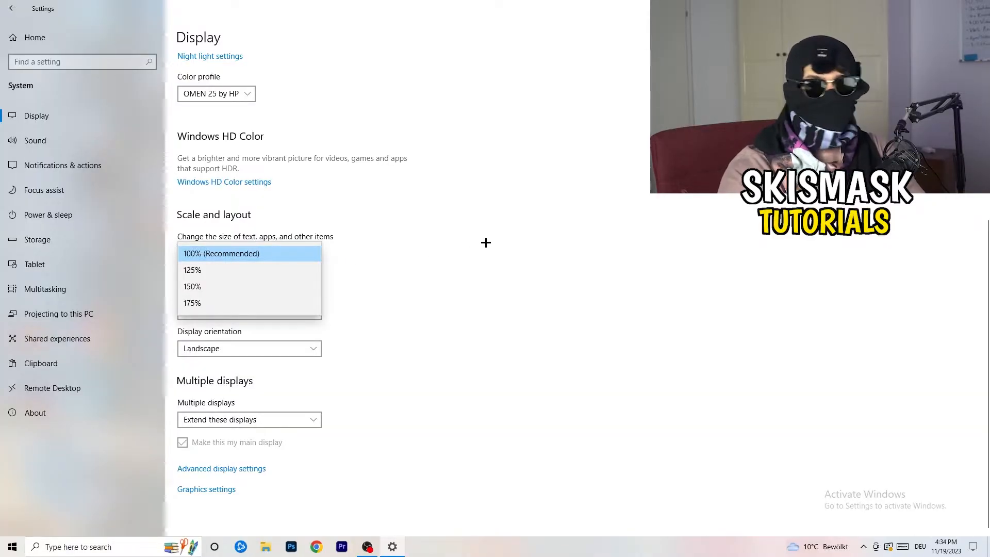
pyautogui.click(249, 253)
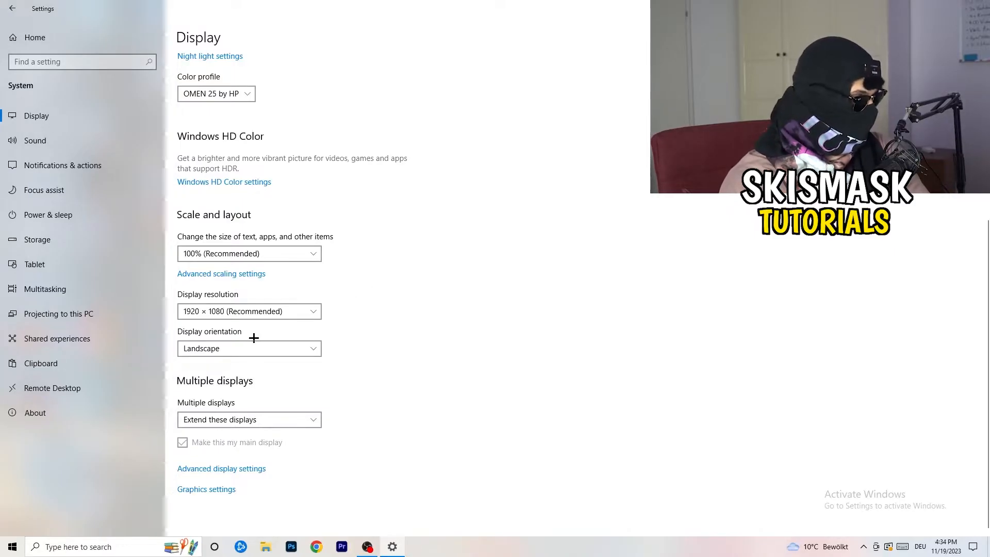
pyautogui.moveTo(333, 360)
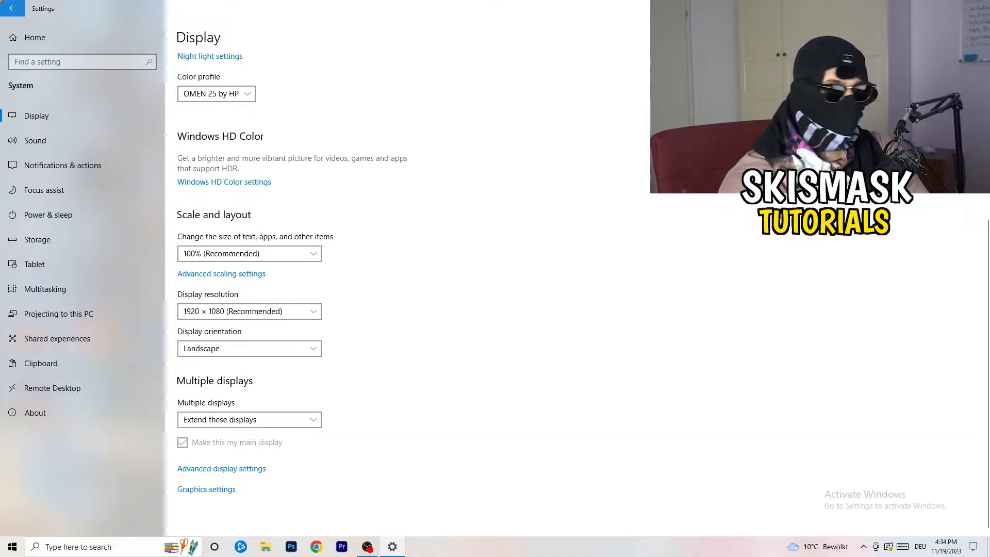
pyautogui.click(12, 9)
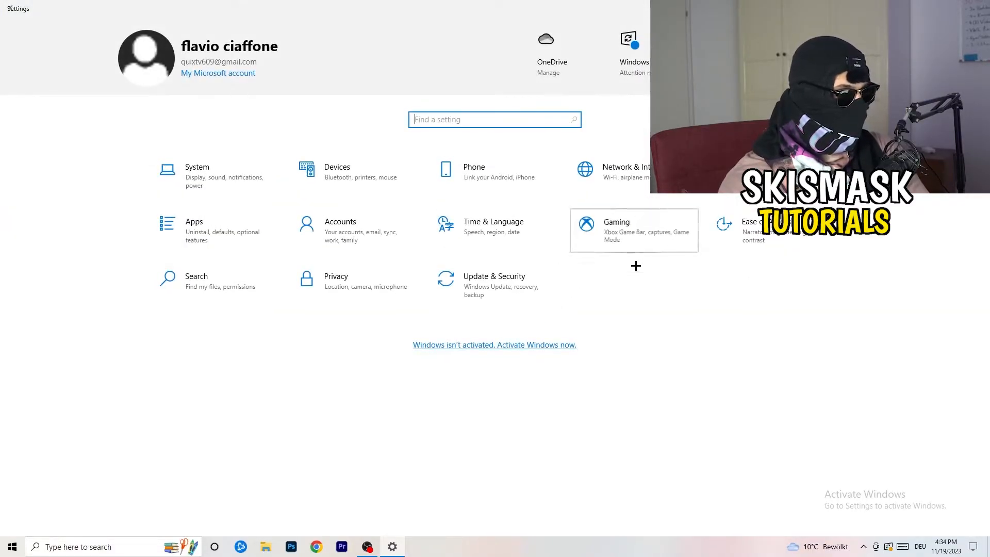
# - Go into the Gaming settings to reach the Xbox Game Bar toggle
pyautogui.click(615, 231)
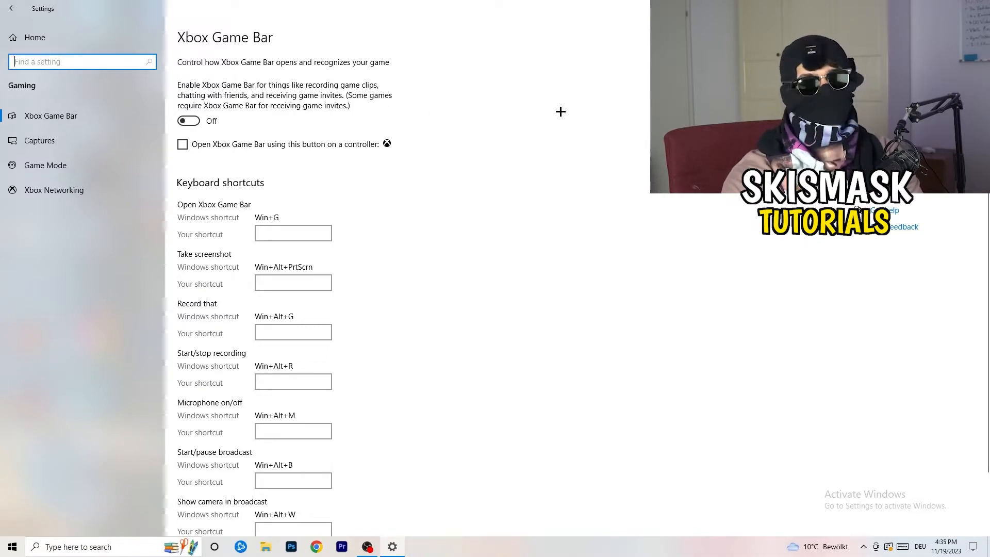
pyautogui.moveTo(277, 140)
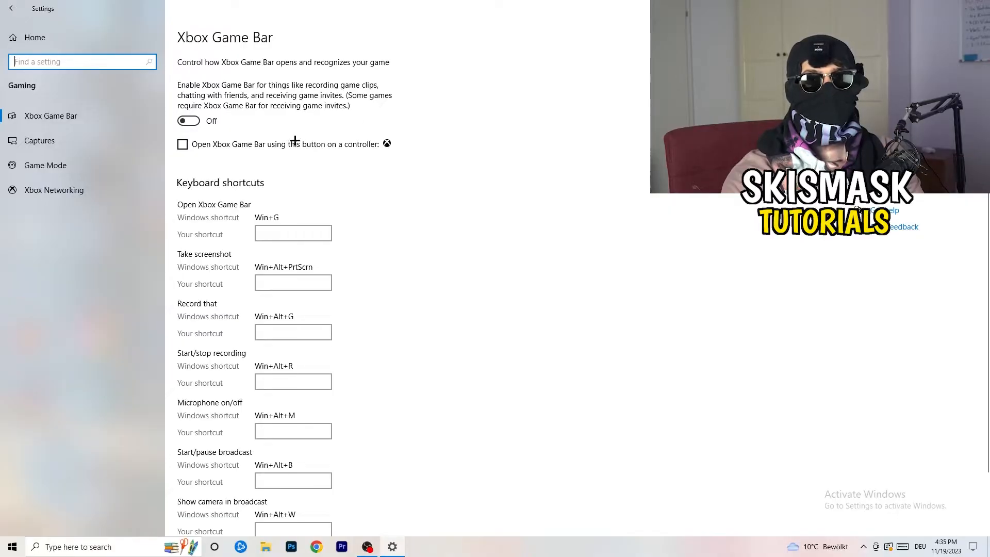
pyautogui.moveTo(268, 131)
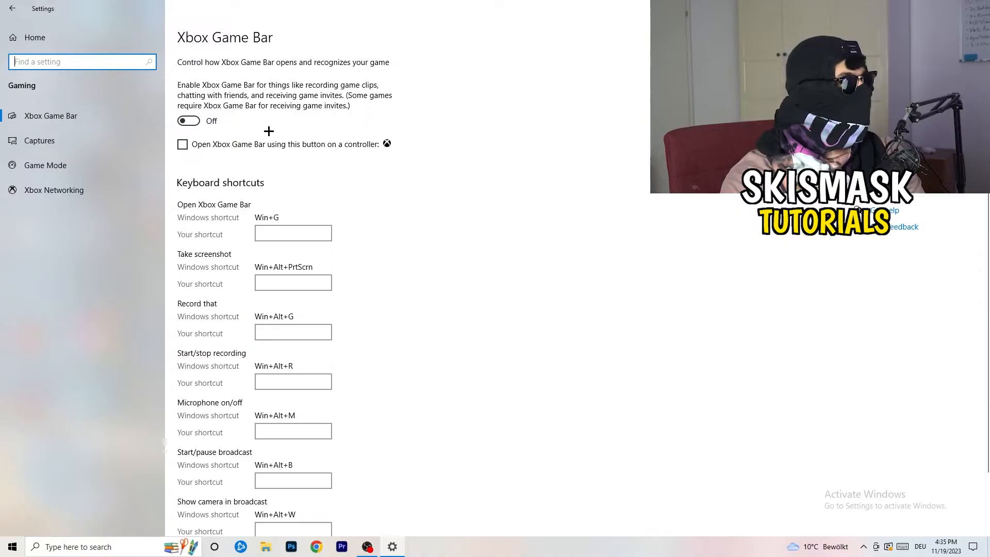
pyautogui.moveTo(22, 175)
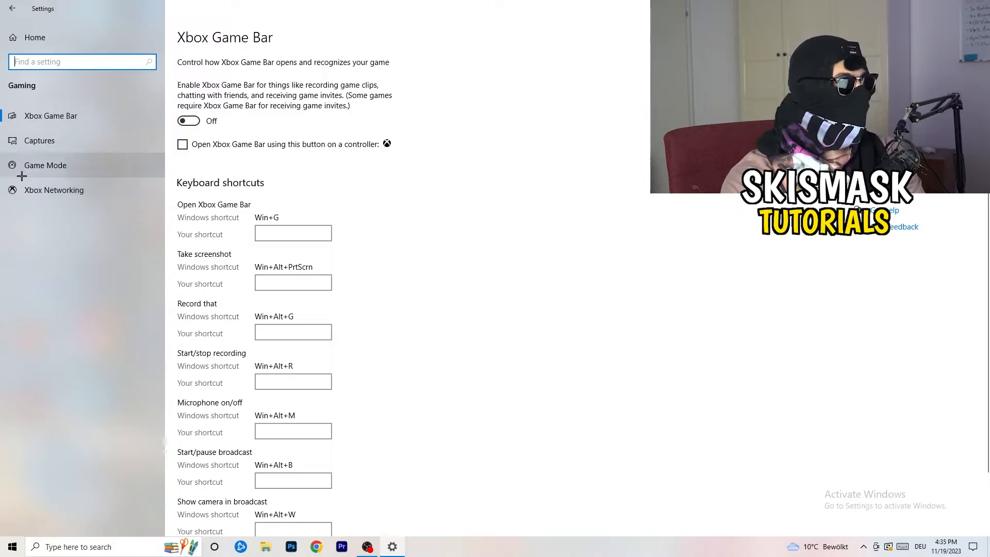
pyautogui.click(45, 165)
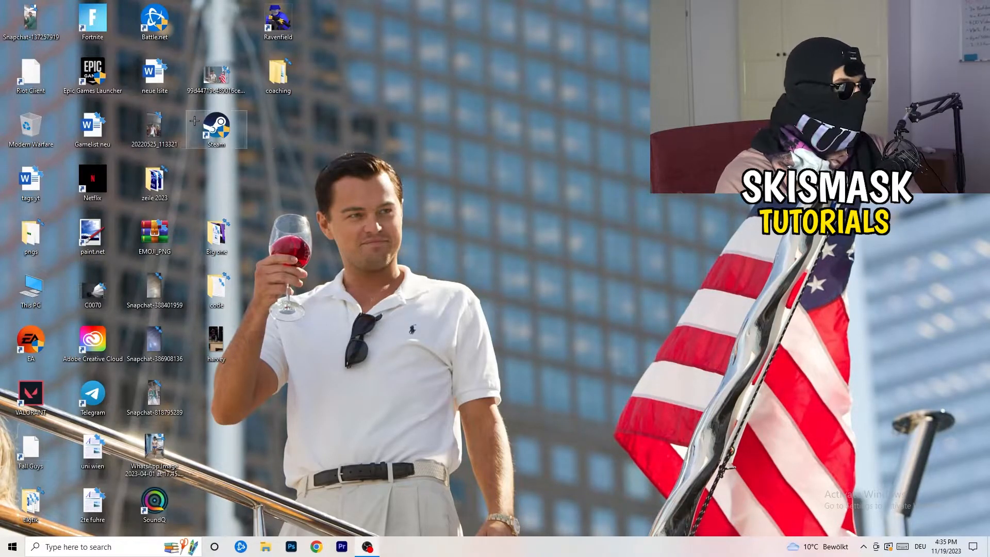
# - Show the Steam shortcut's Properties dialog and move it into position
pyautogui.rightClick(216, 128)
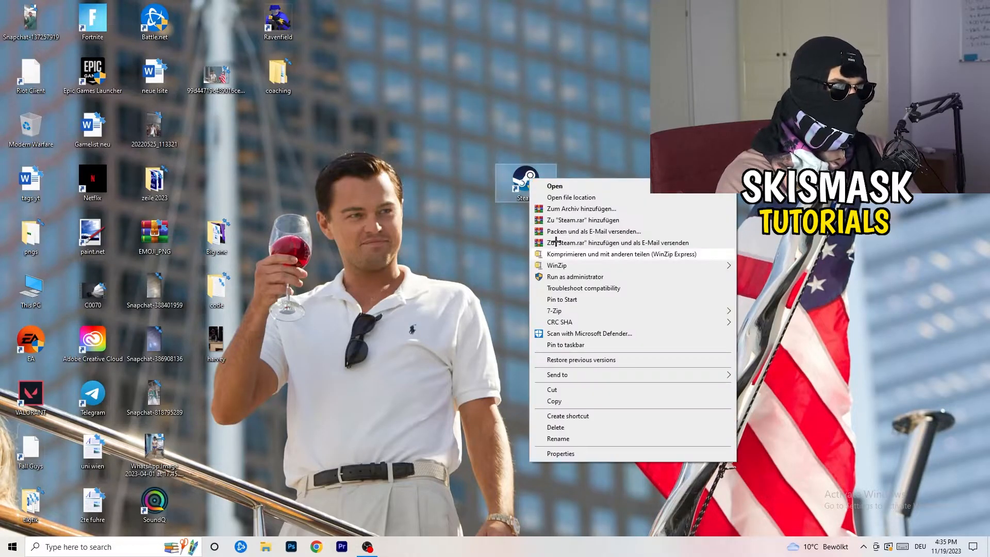
pyautogui.moveTo(589, 421)
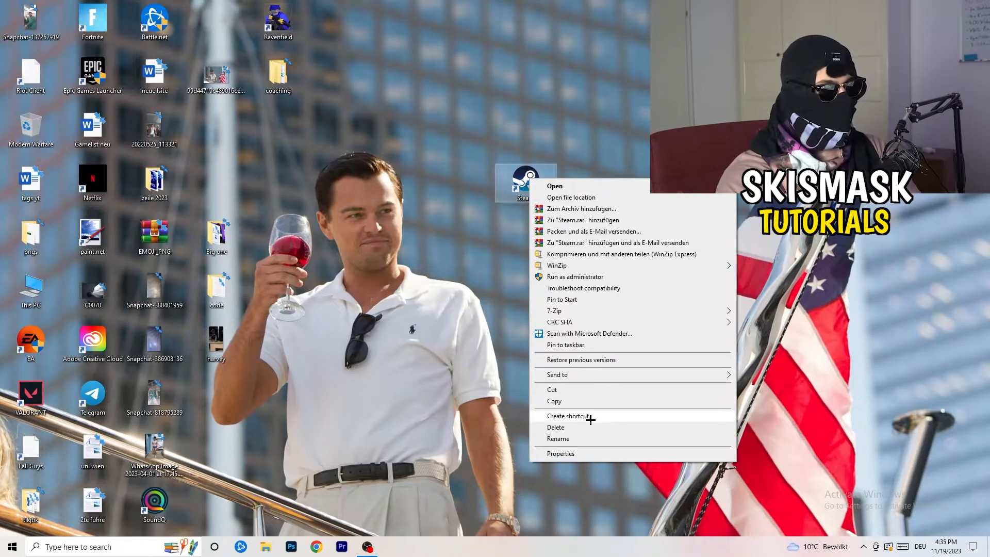
pyautogui.click(561, 454)
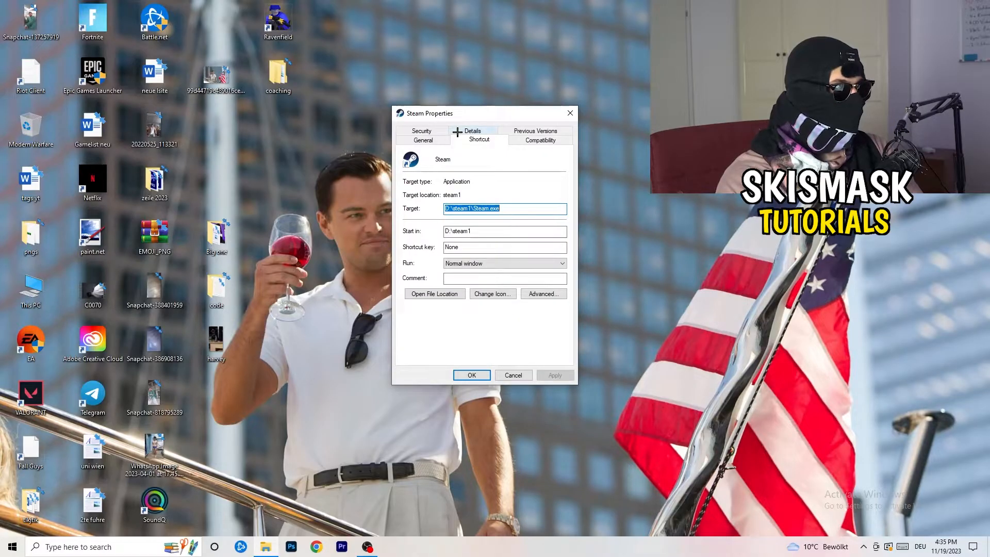
pyautogui.moveTo(464, 113); pyautogui.dragTo(429, 100)
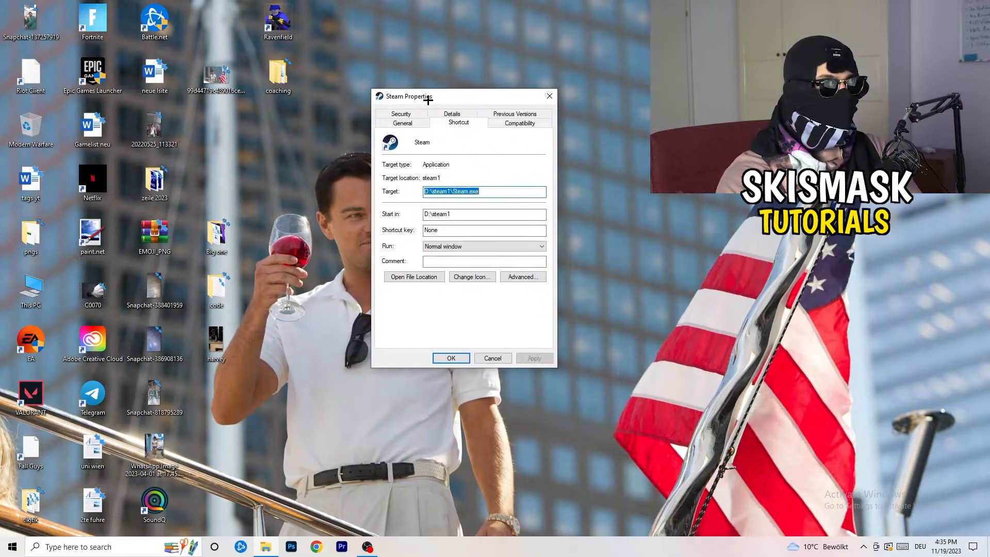
# - Set Steam to Windows 8 compatibility mode, toggle fullscreen optimizations, and apply
pyautogui.click(519, 122)
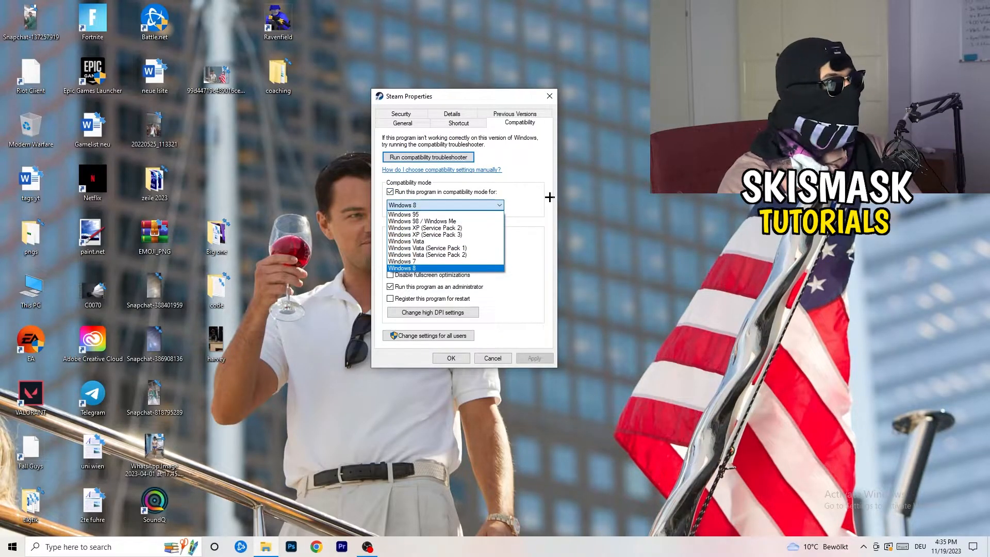
pyautogui.click(401, 269)
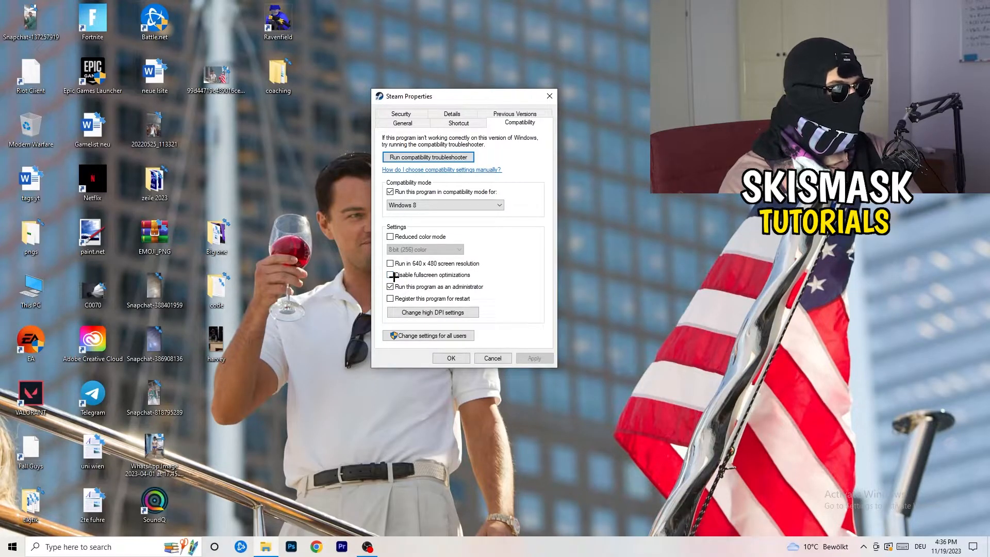
pyautogui.click(389, 287)
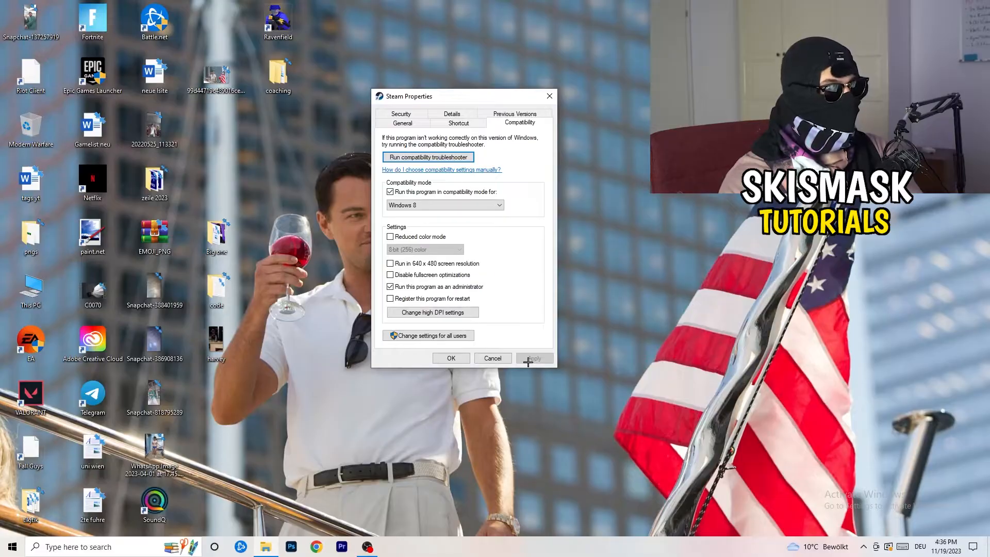
pyautogui.click(450, 358)
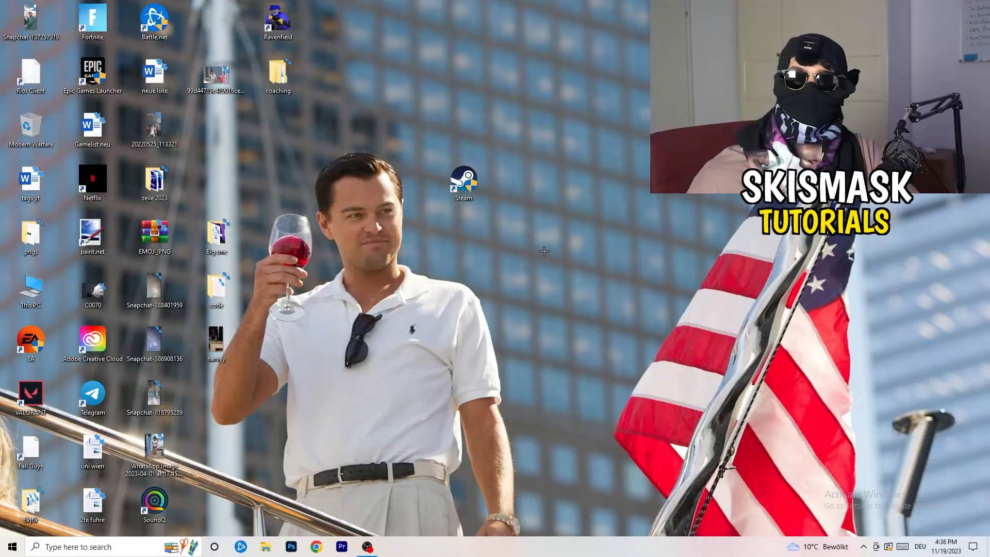
pyautogui.moveTo(553, 250)
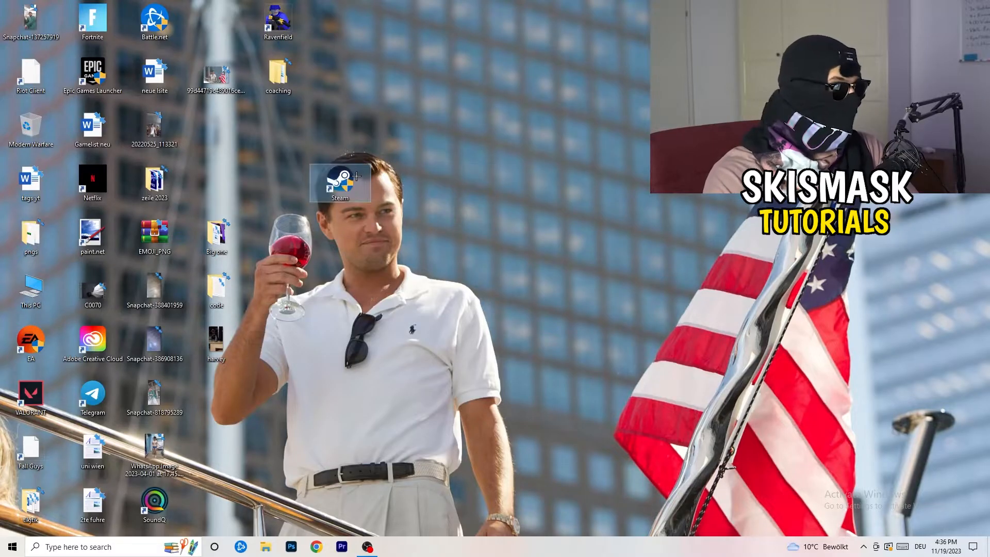
# - Reopen the Steam shortcut's properties to recheck them, then close the dialog
pyautogui.rightClick(339, 183)
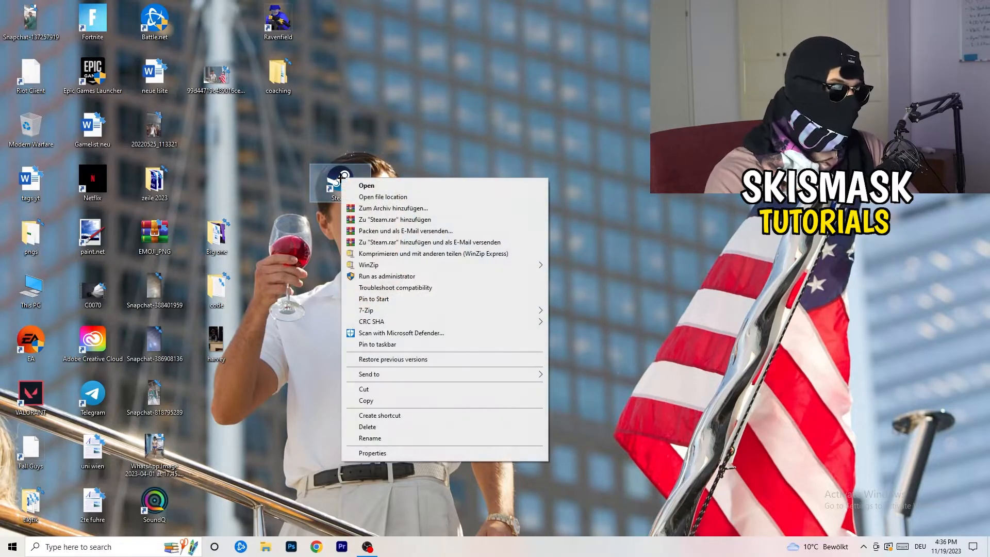
pyautogui.click(373, 453)
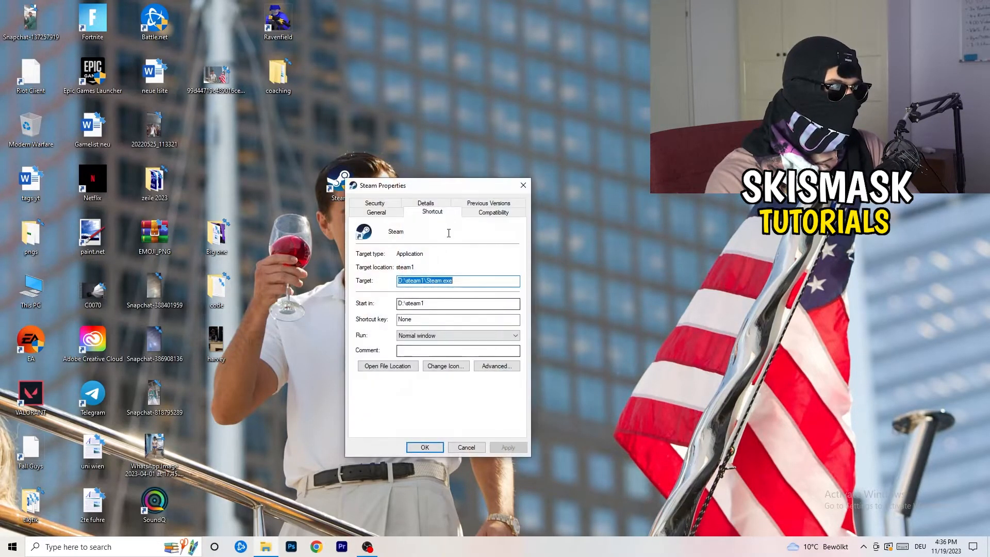
pyautogui.click(493, 212)
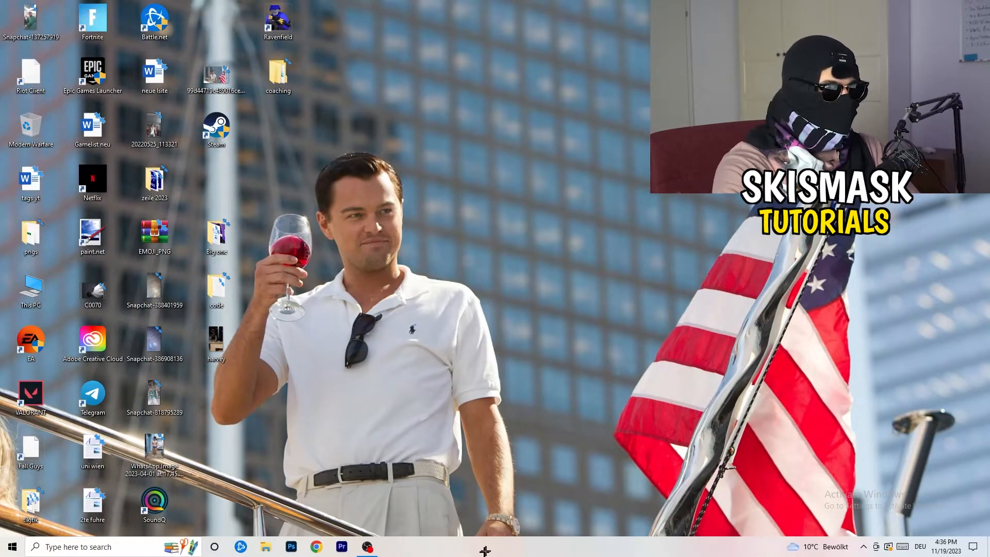
# - Launch Task Manager from the taskbar menu and show the Details process list
pyautogui.rightClick(481, 551)
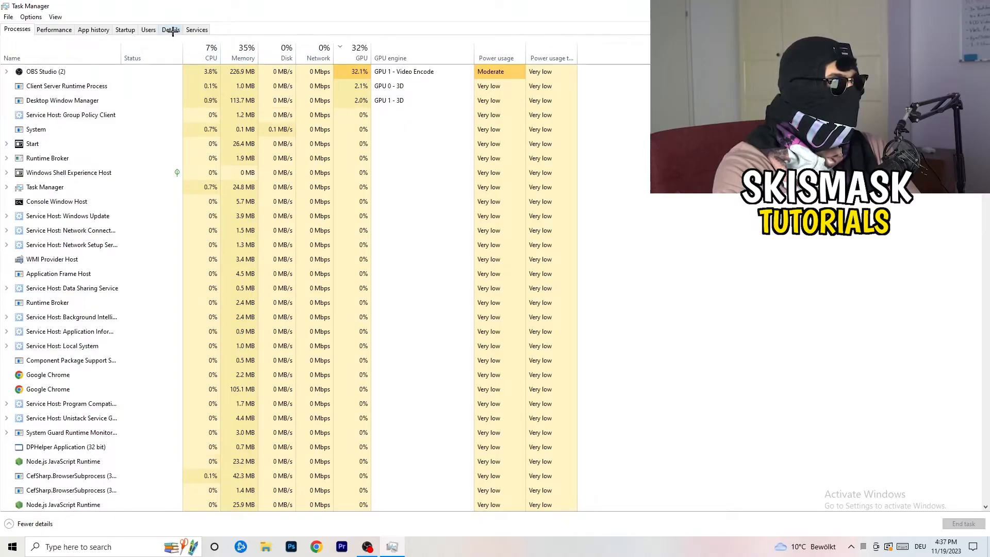
pyautogui.click(171, 28)
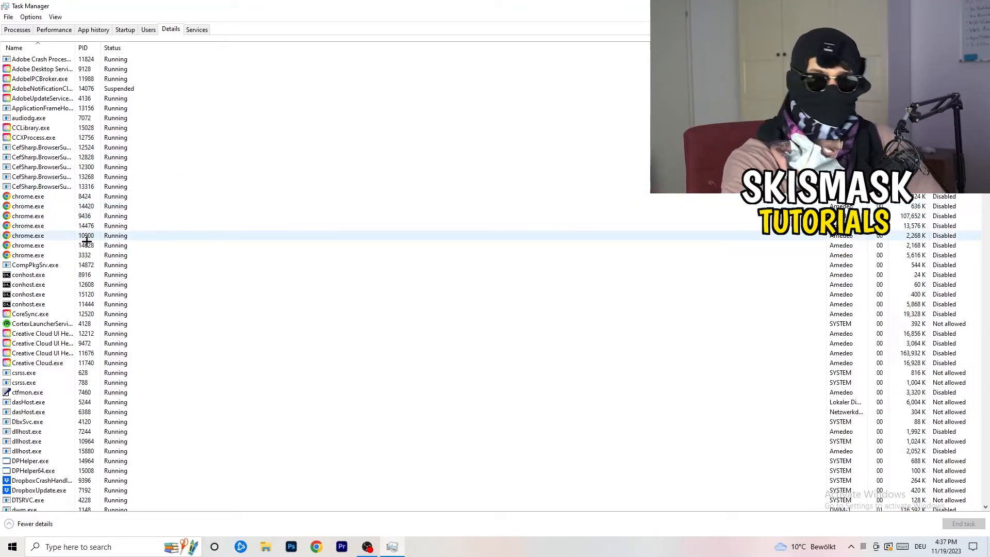
# - Show the Set priority submenu for a Creative Cloud UI Helper process in Details
pyautogui.click(41, 353)
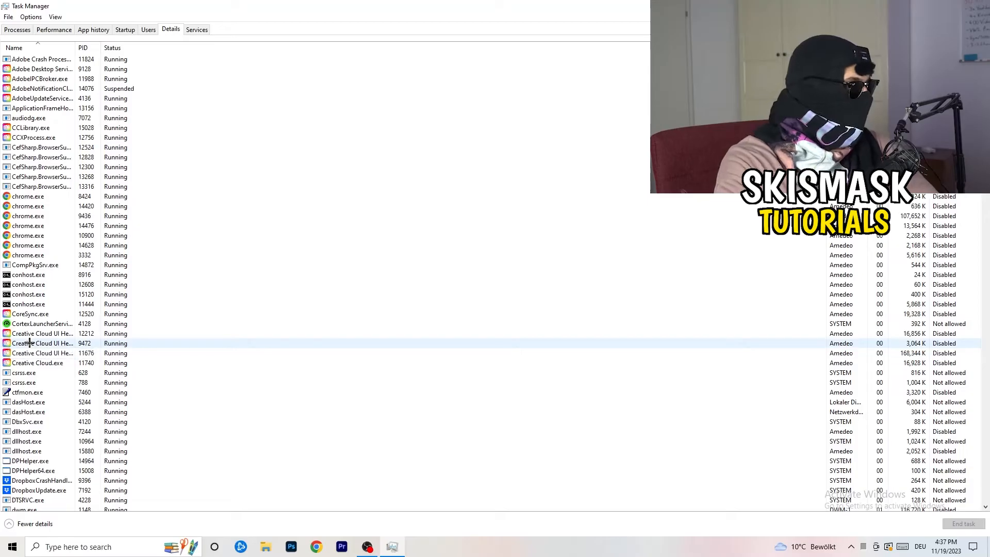
pyautogui.rightClick(29, 343)
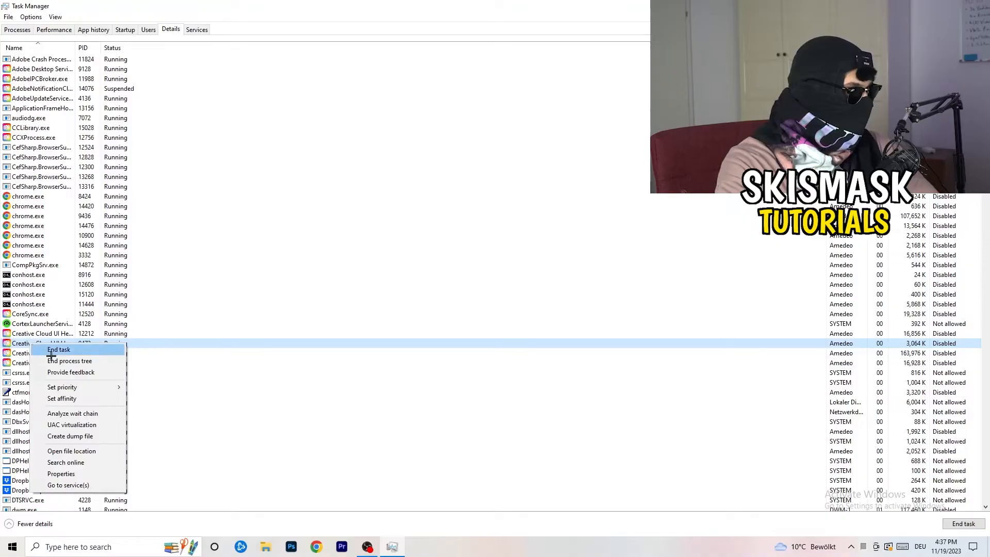
pyautogui.moveTo(62, 386)
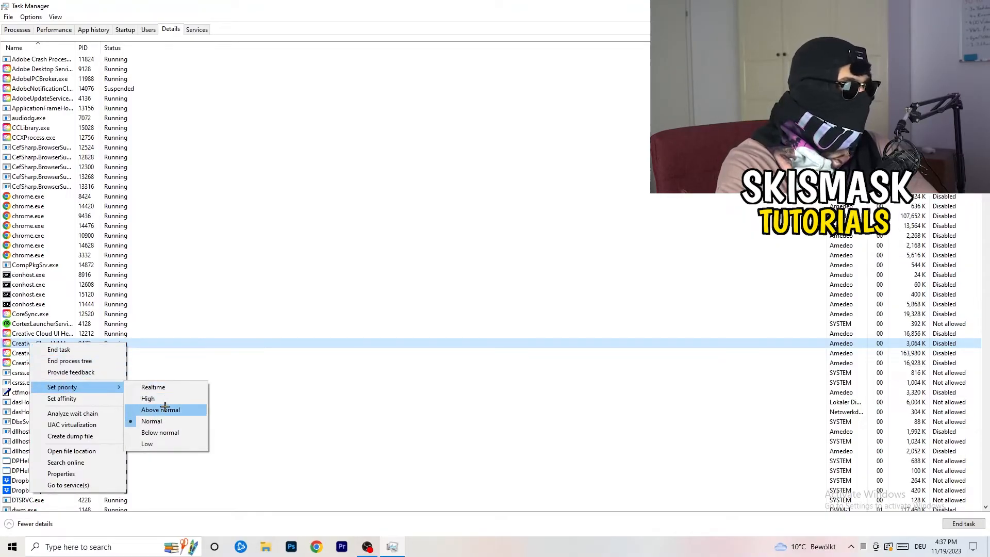
pyautogui.moveTo(170, 398)
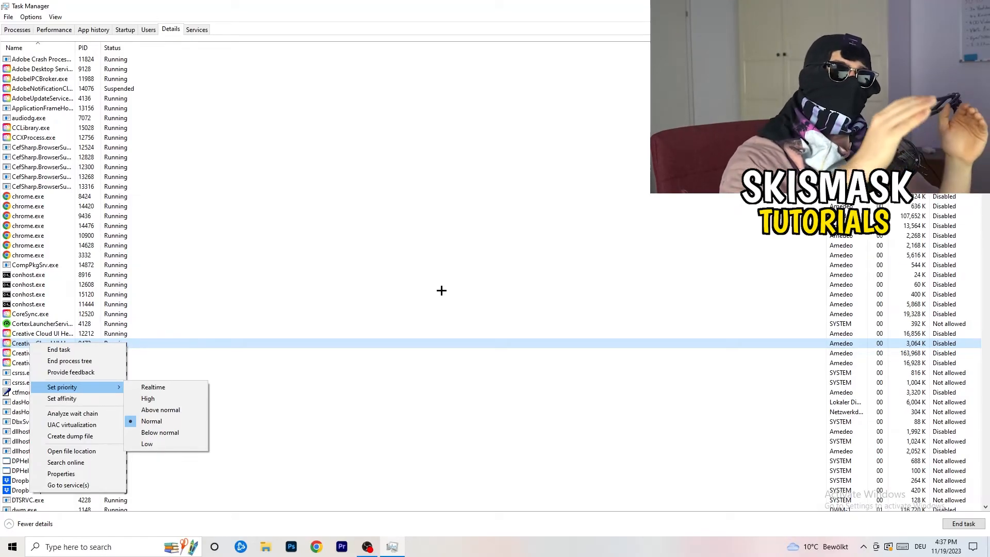
pyautogui.moveTo(456, 294)
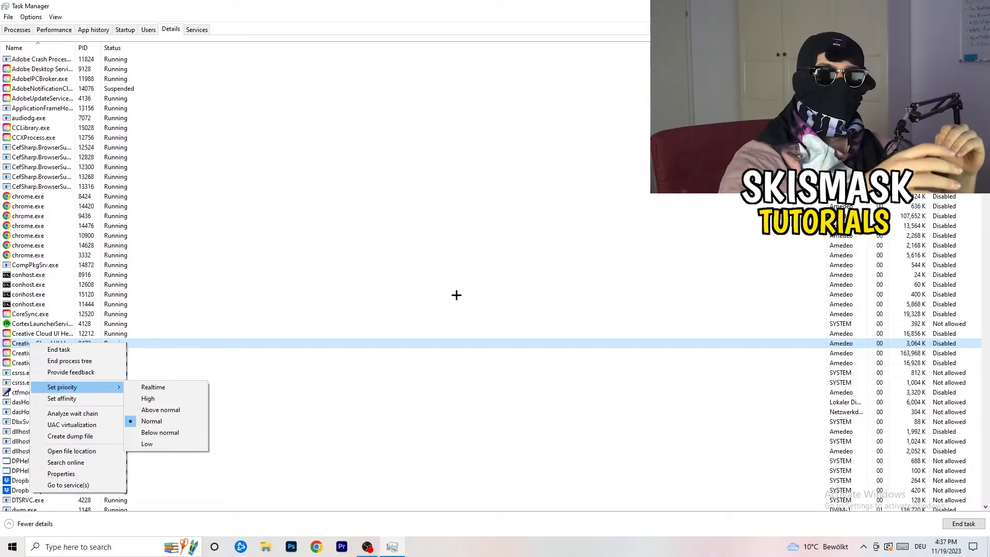
pyautogui.moveTo(473, 300)
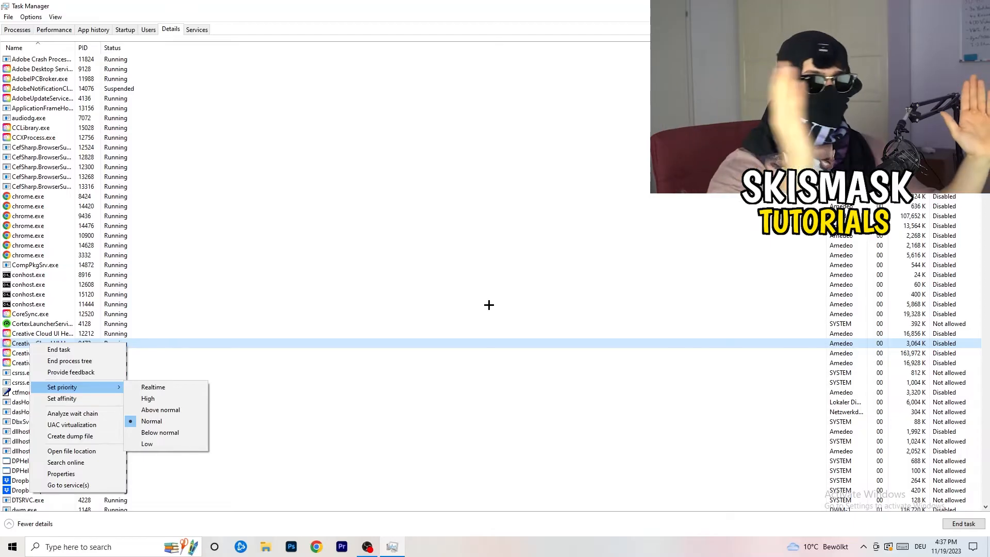
pyautogui.moveTo(501, 308)
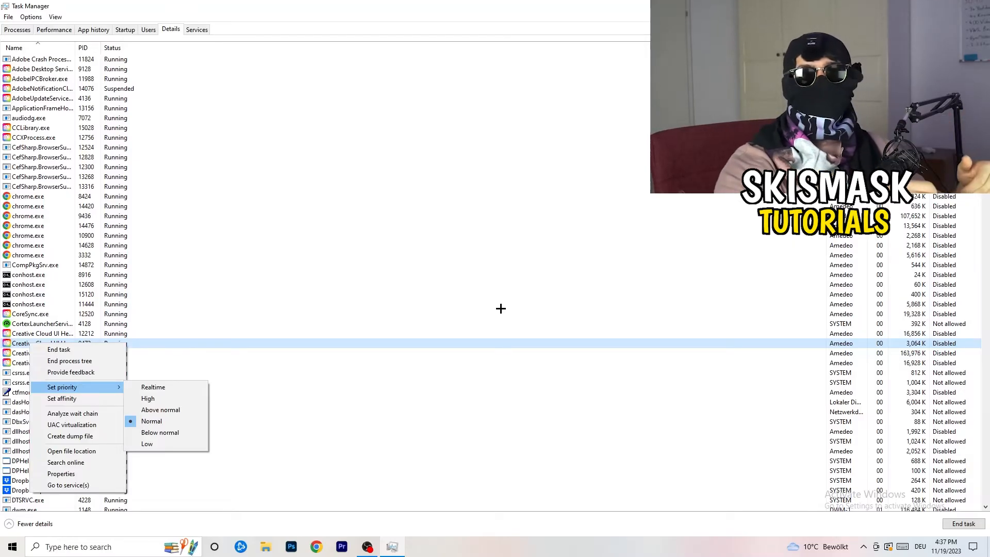
pyautogui.moveTo(511, 312)
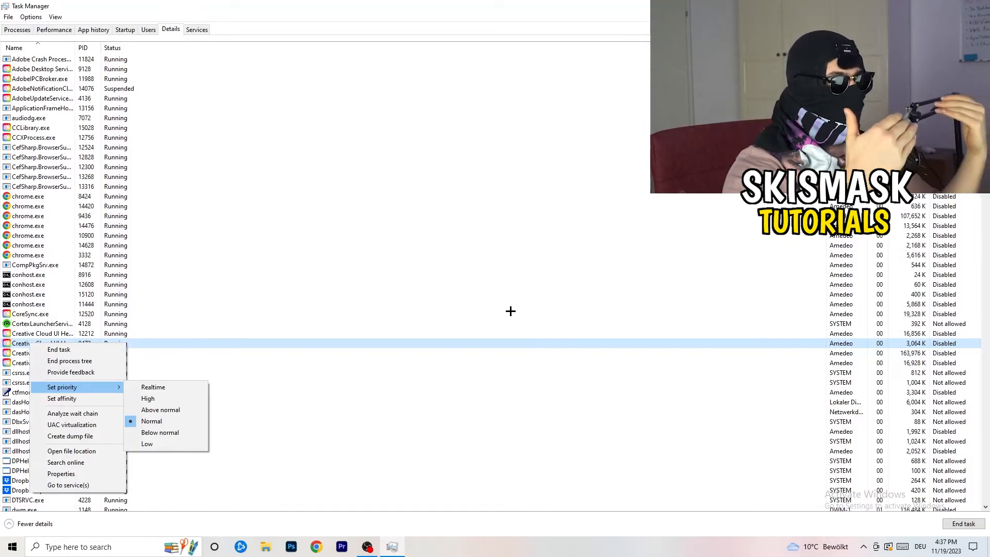
pyautogui.moveTo(517, 314)
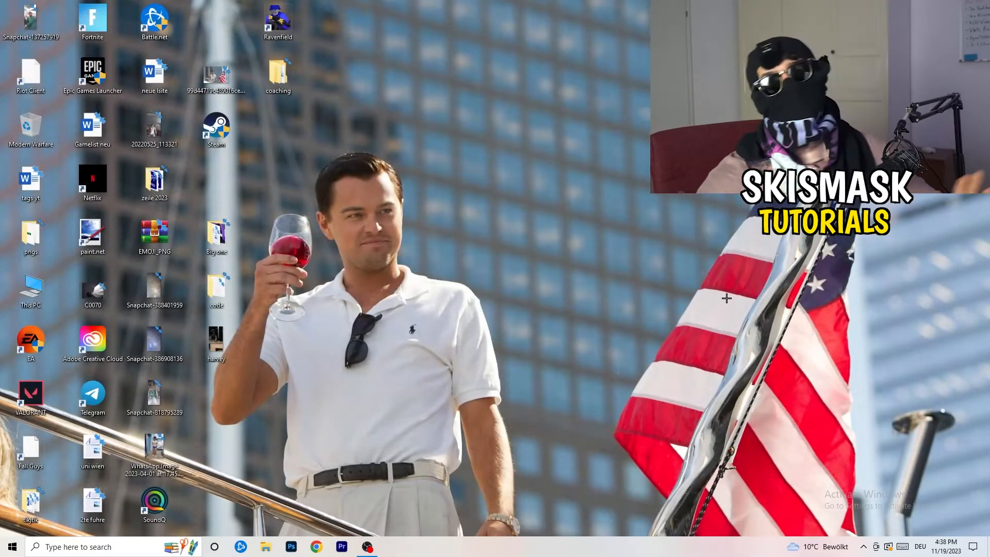
pyautogui.moveTo(732, 299)
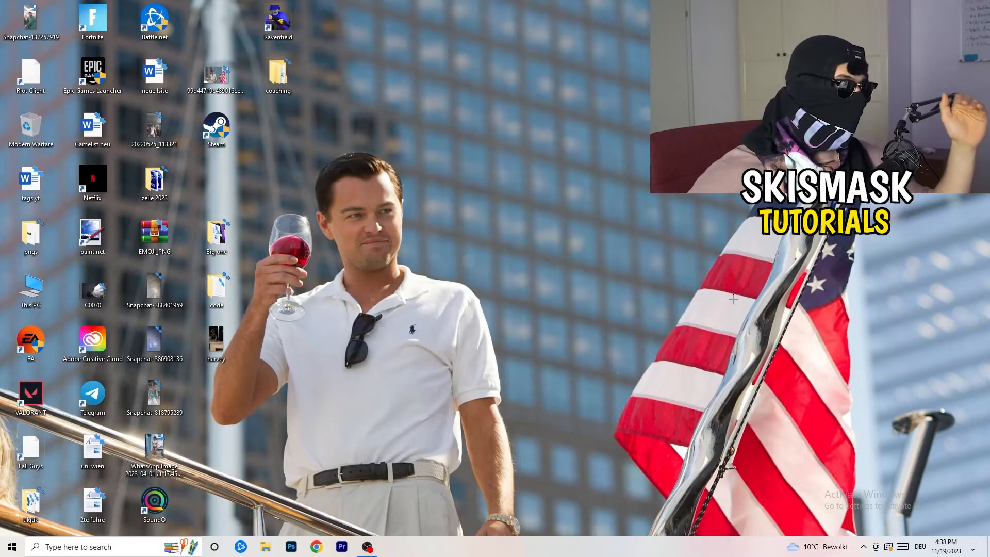